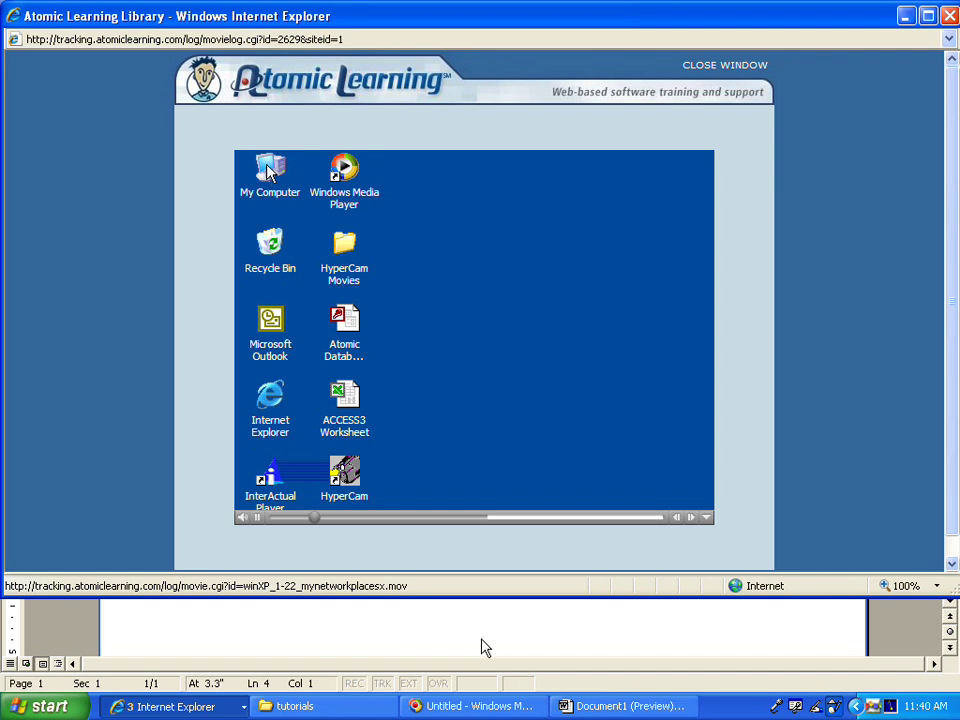
Open the My Computer window from the Windows XP desktop icon
{"action": "double_click", "coordinate": [269, 170]}
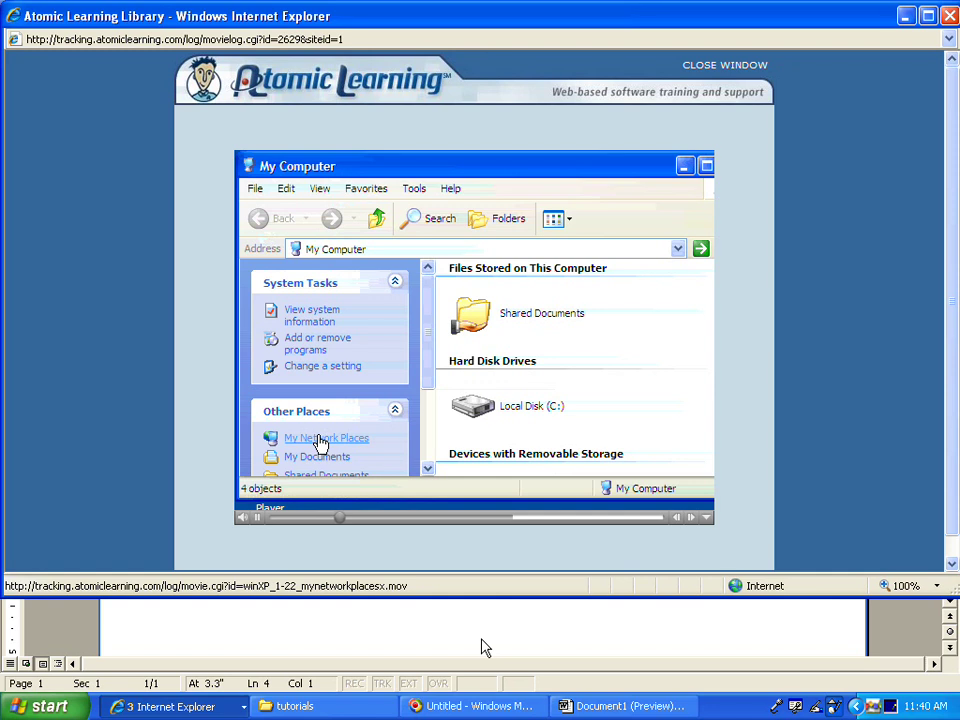
Open My Network Places, then its Network Connections list of dial-up and LAN connections
{"action": "left_click", "coordinate": [327, 438]}
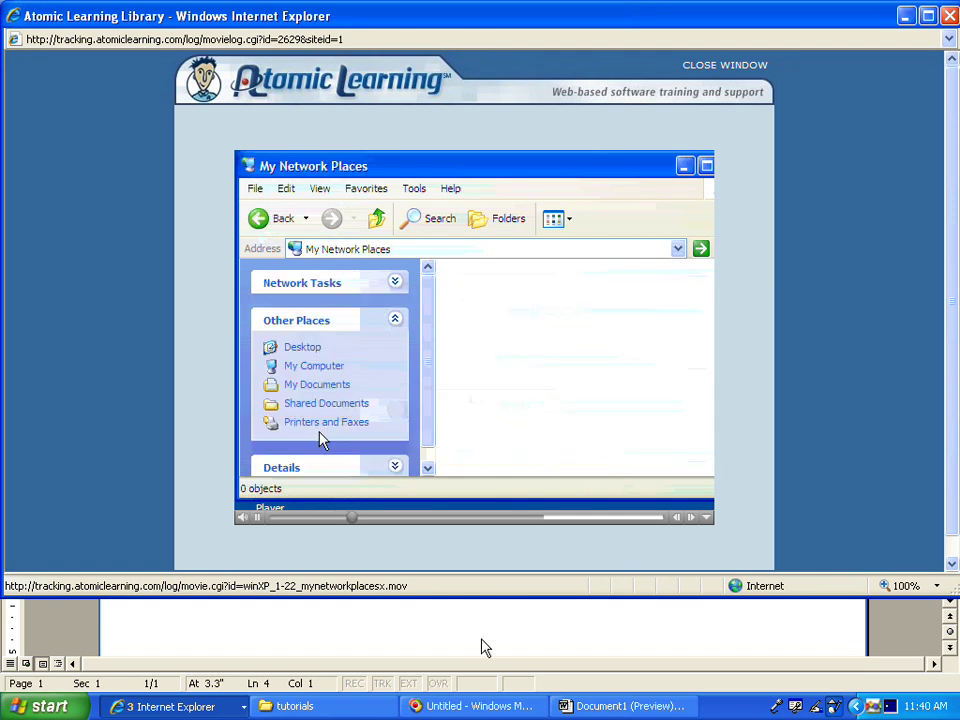
{"action": "left_click", "coordinate": [394, 283]}
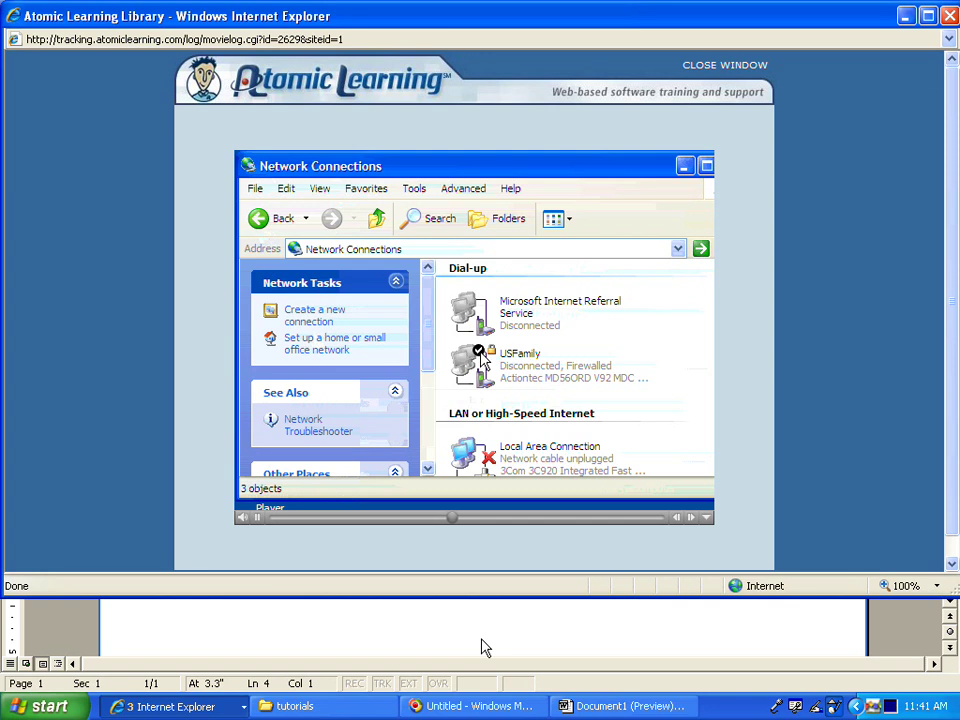
{"action": "mouse_move", "coordinate": [340, 315]}
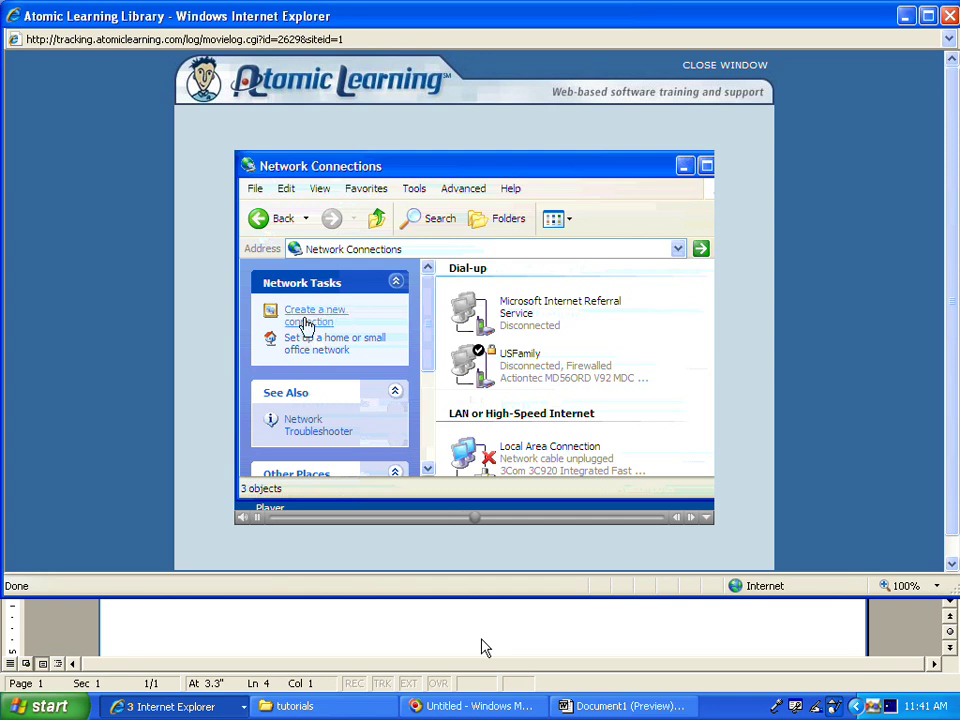
Review the dial-up and local connections, then launch the Network Troubleshooter in Help and Support
{"action": "left_click", "coordinate": [315, 315]}
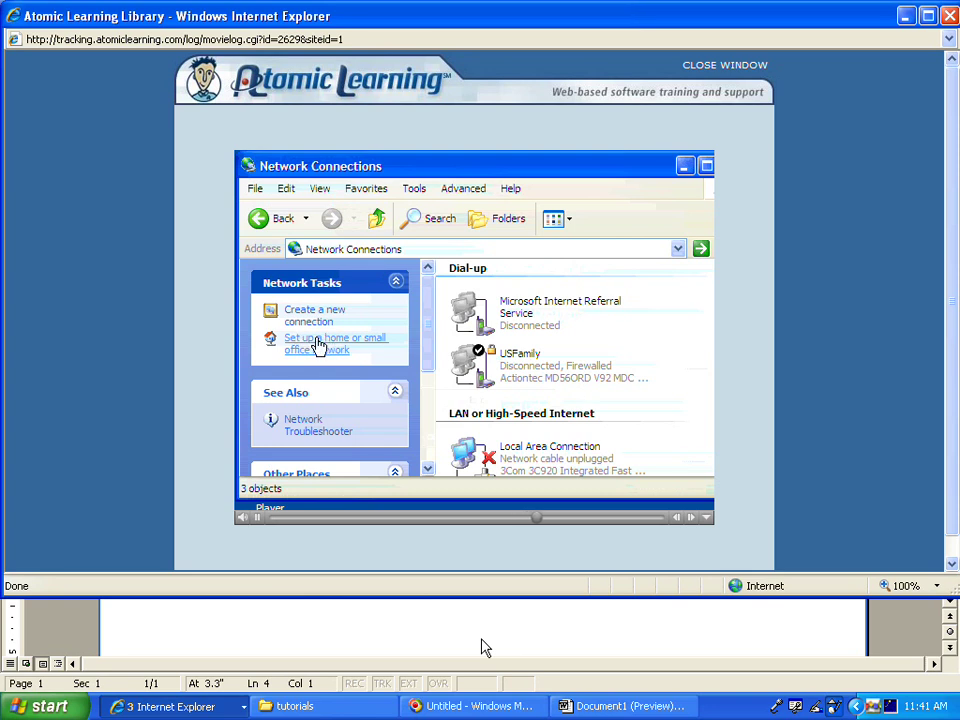
{"action": "left_click", "coordinate": [336, 343]}
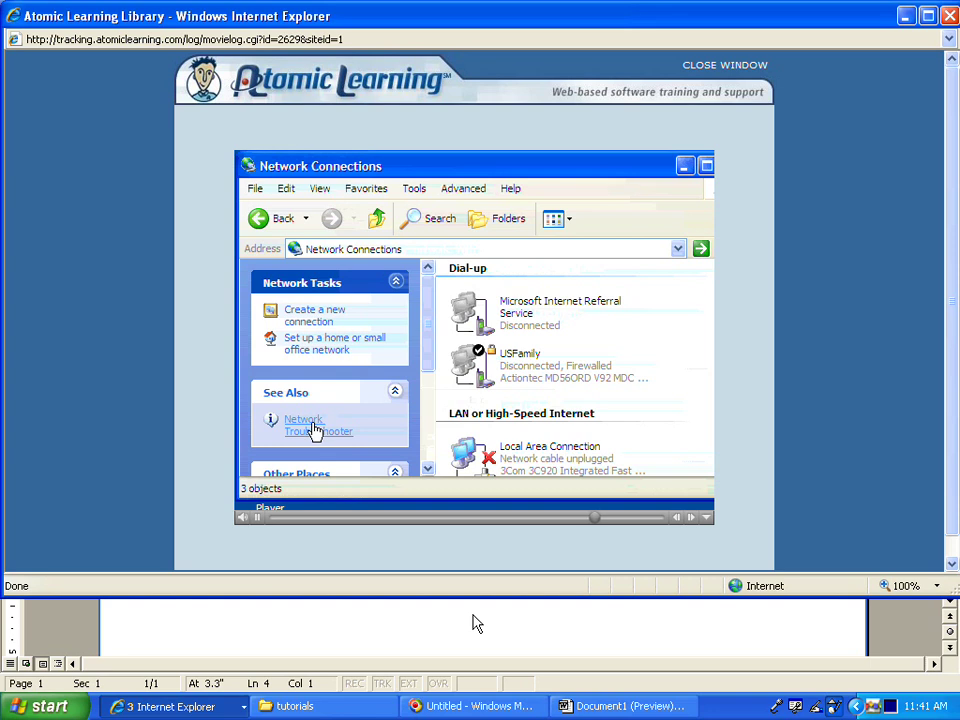
{"action": "left_click", "coordinate": [304, 424]}
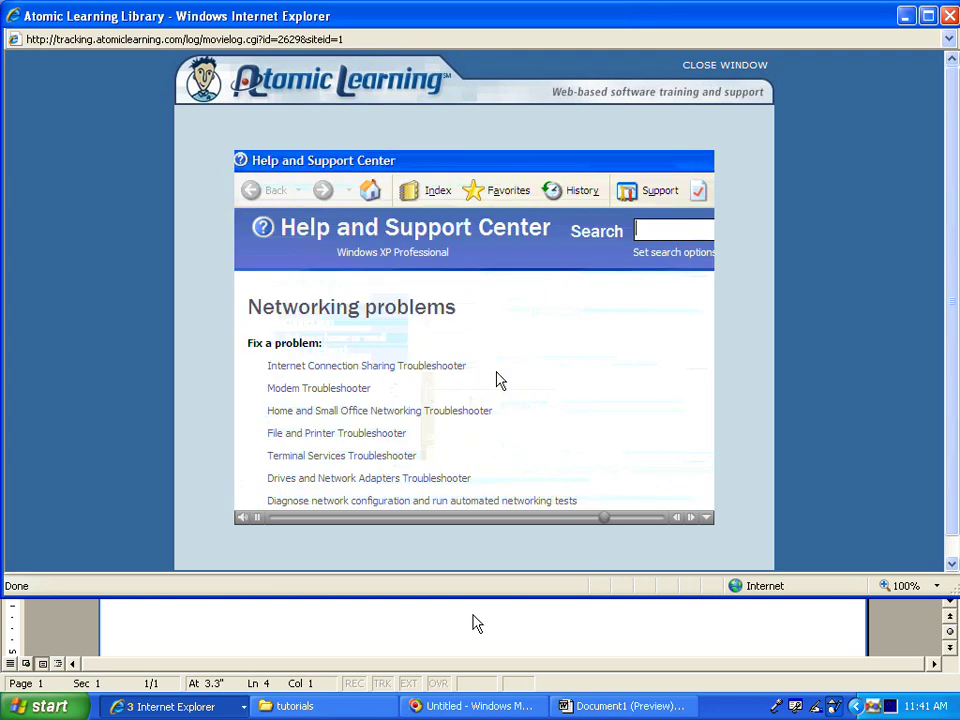